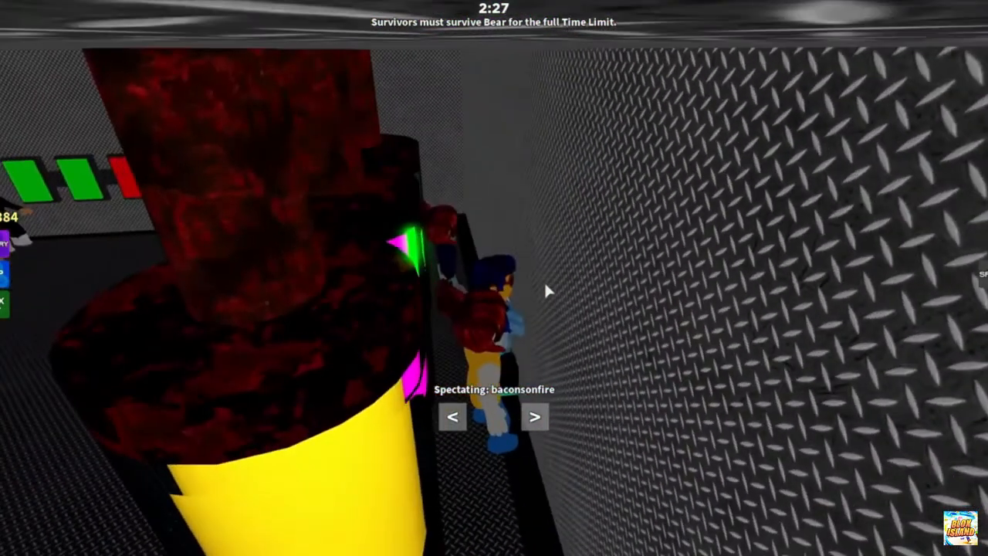
Step: Cycle the spectator view through three successive surviving players with the next arrow
{"action": "left_click", "coordinate": [537, 419]}
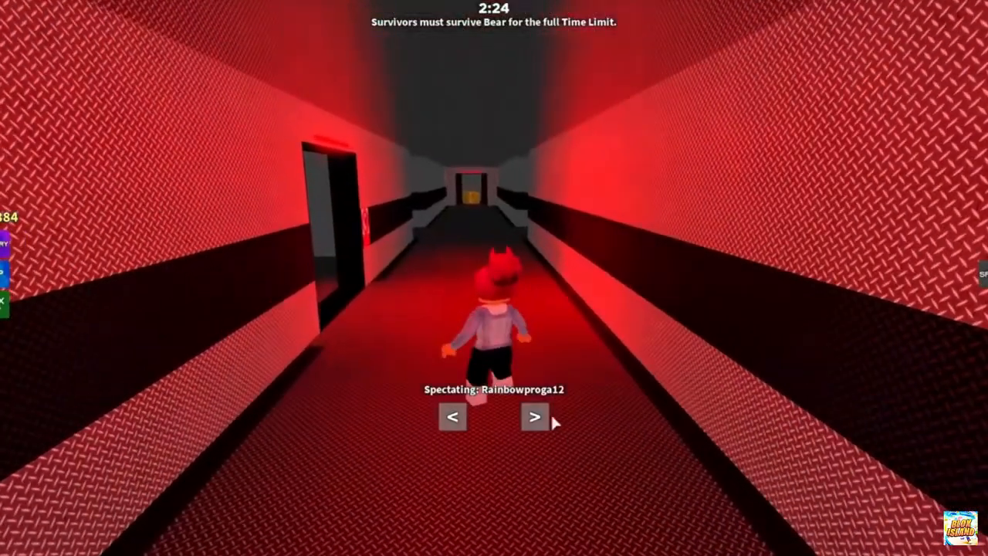
{"action": "left_click", "coordinate": [538, 417]}
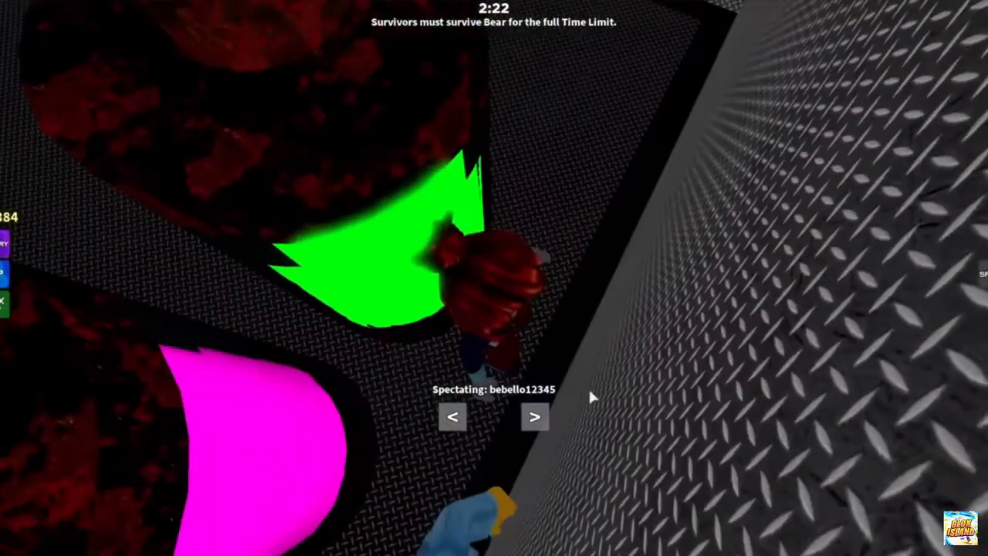
{"action": "left_click", "coordinate": [537, 417]}
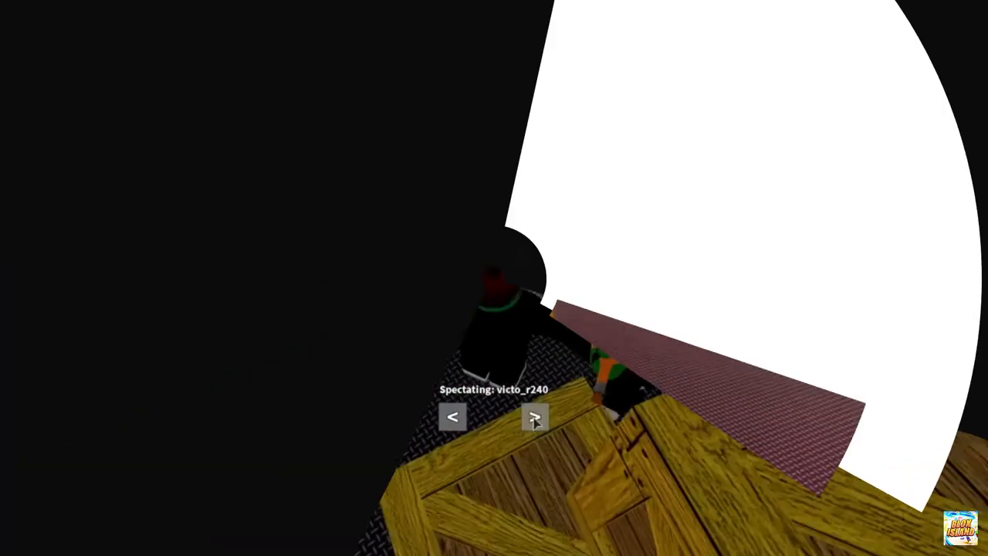